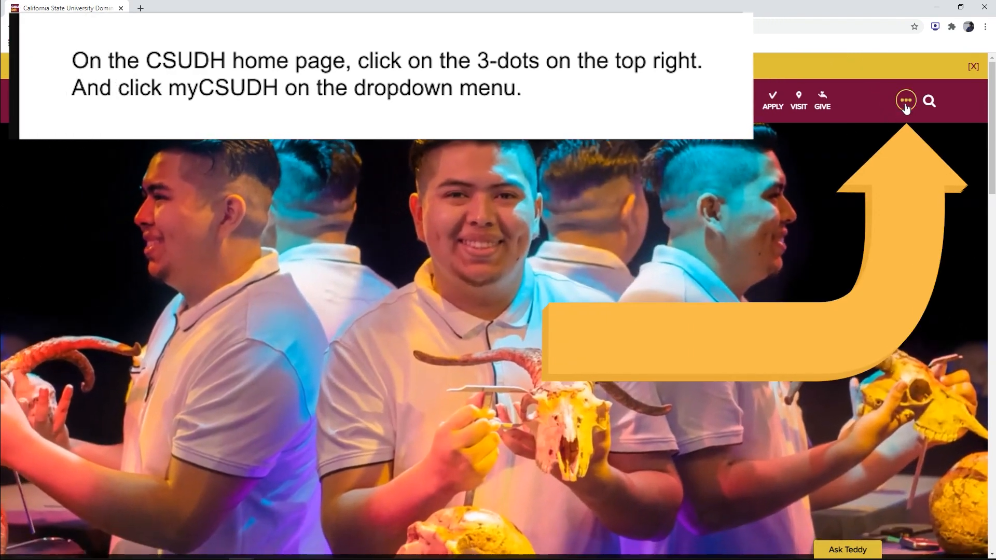
# Sign in to myCSUDH and launch Adobe from the Software Launchpad.
pyautogui.click(906, 100)
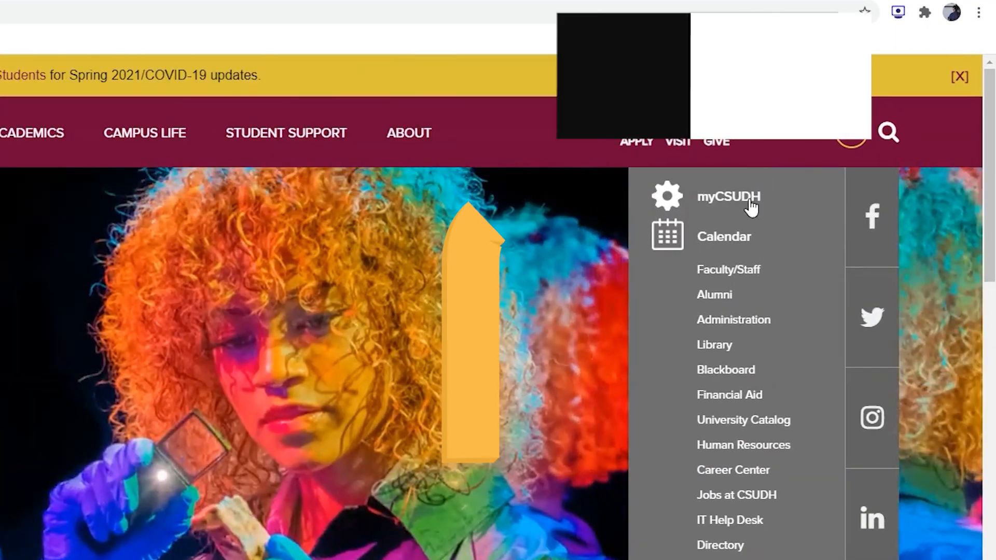
pyautogui.click(728, 197)
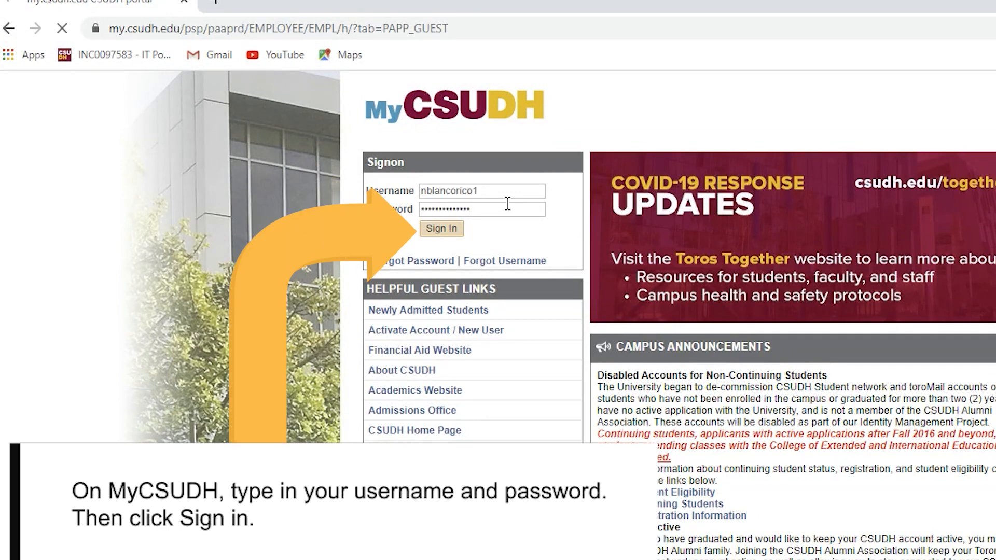
pyautogui.click(441, 228)
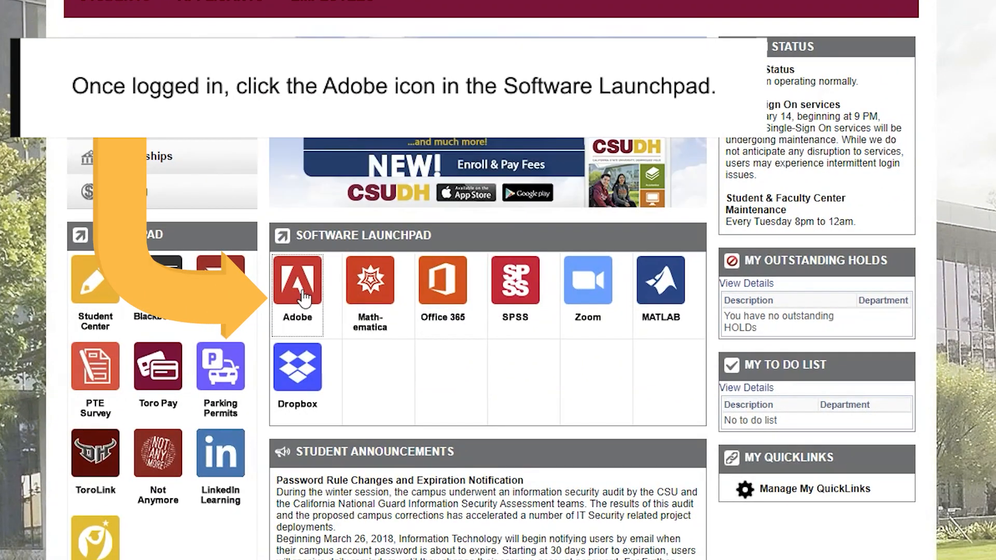
pyautogui.click(297, 280)
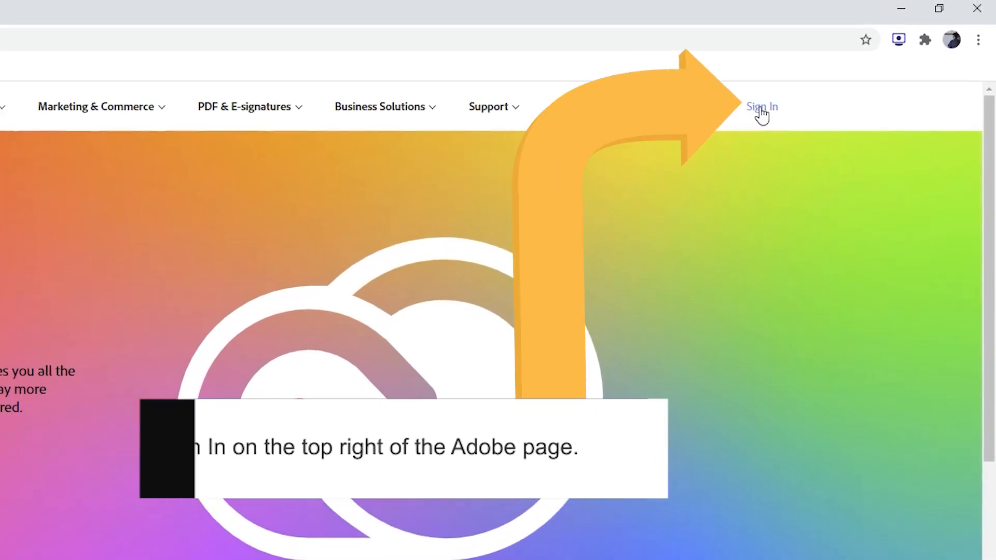
pyautogui.click(762, 107)
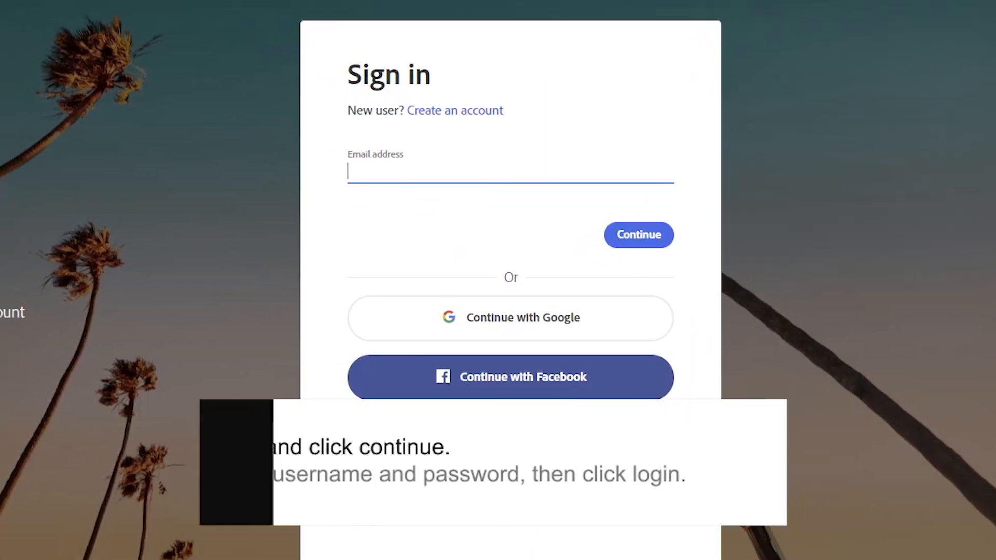
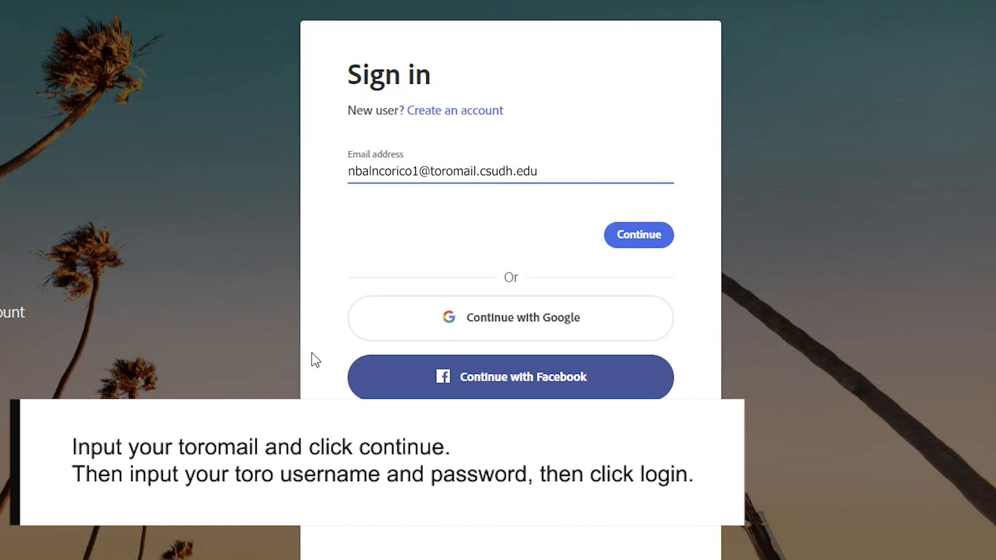
pyautogui.click(637, 234)
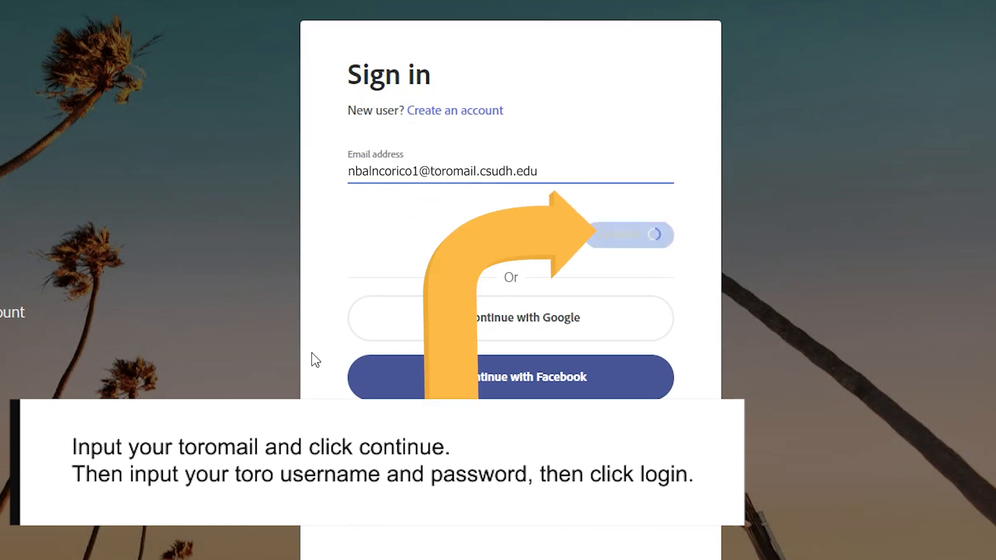
pyautogui.click(628, 235)
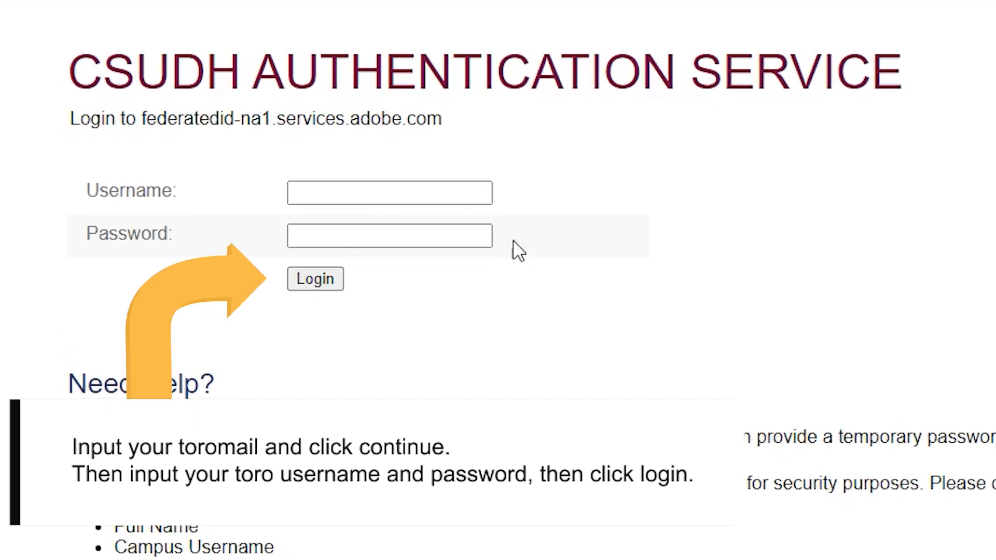
pyautogui.click(315, 279)
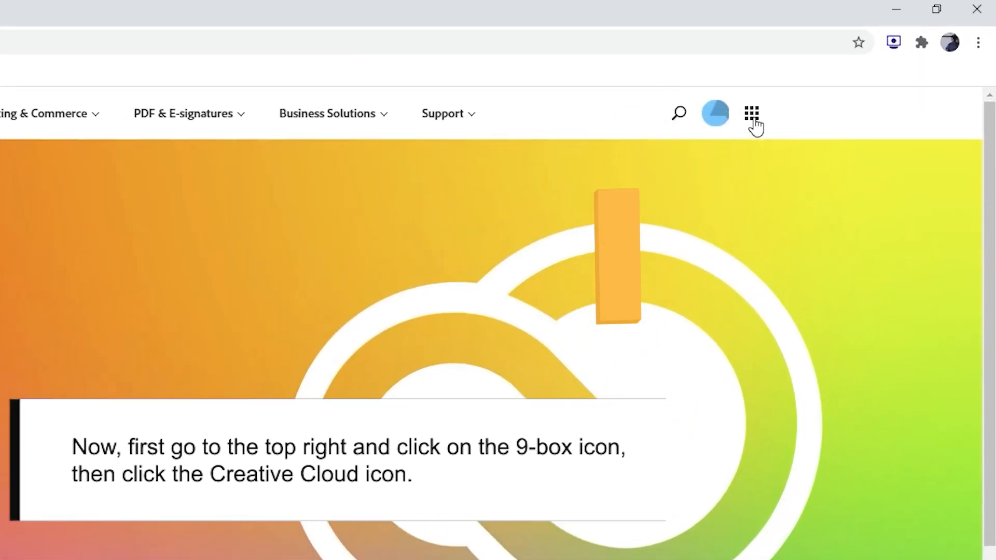
# Go to Adobe Creative Cloud from the apps menu and view its app overview.
pyautogui.click(751, 114)
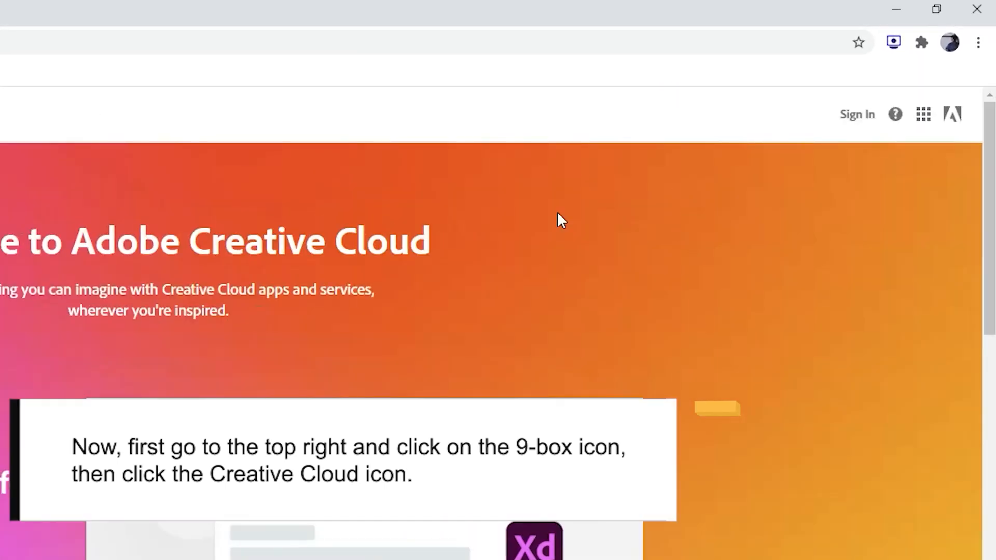
pyautogui.click(923, 115)
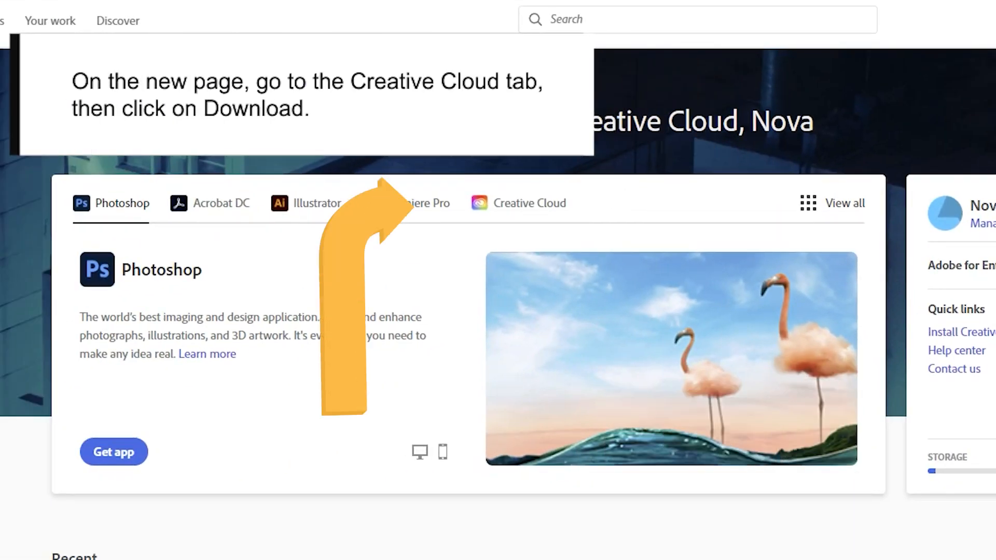
pyautogui.click(530, 204)
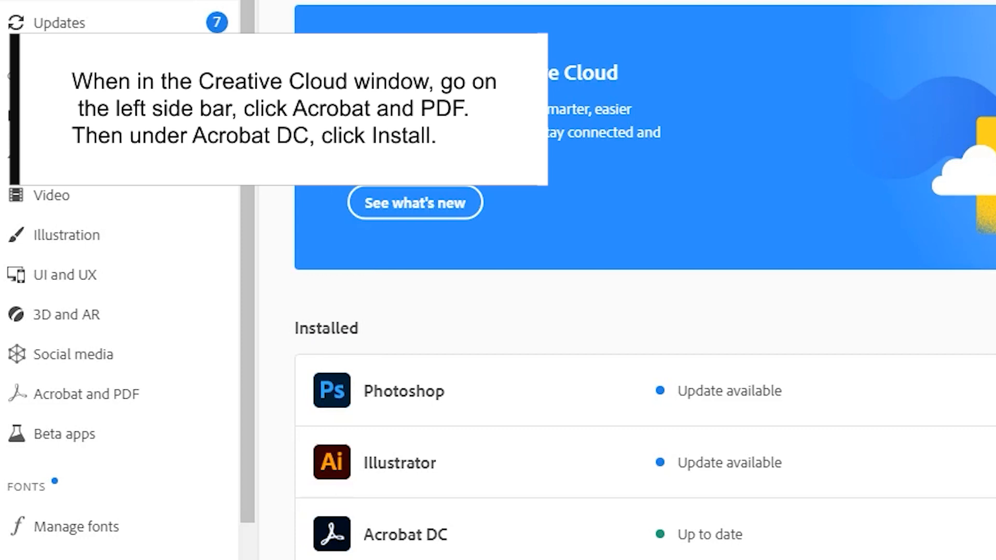
# Install Acrobat DC from the Acrobat and PDF category and open it.
pyautogui.click(89, 394)
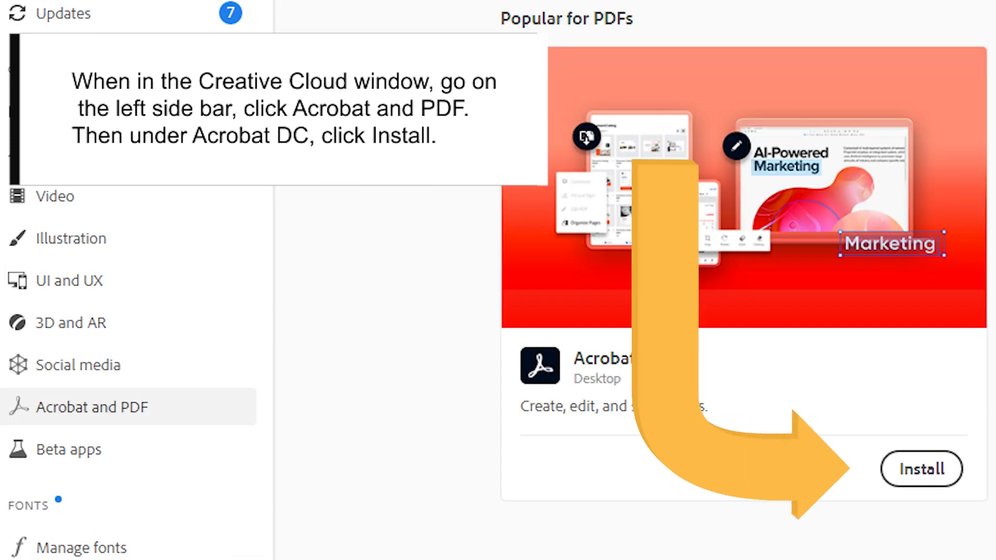
pyautogui.click(922, 469)
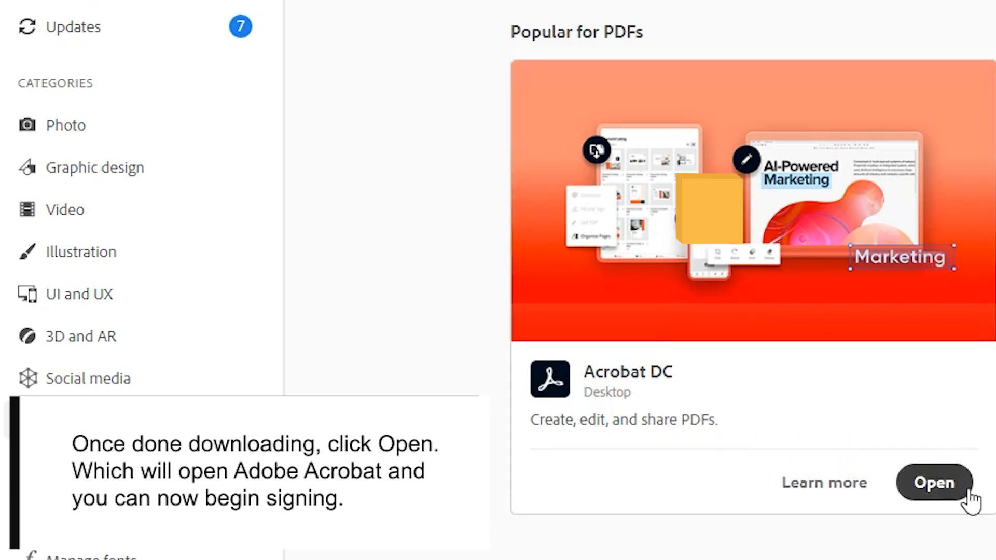
pyautogui.click(934, 483)
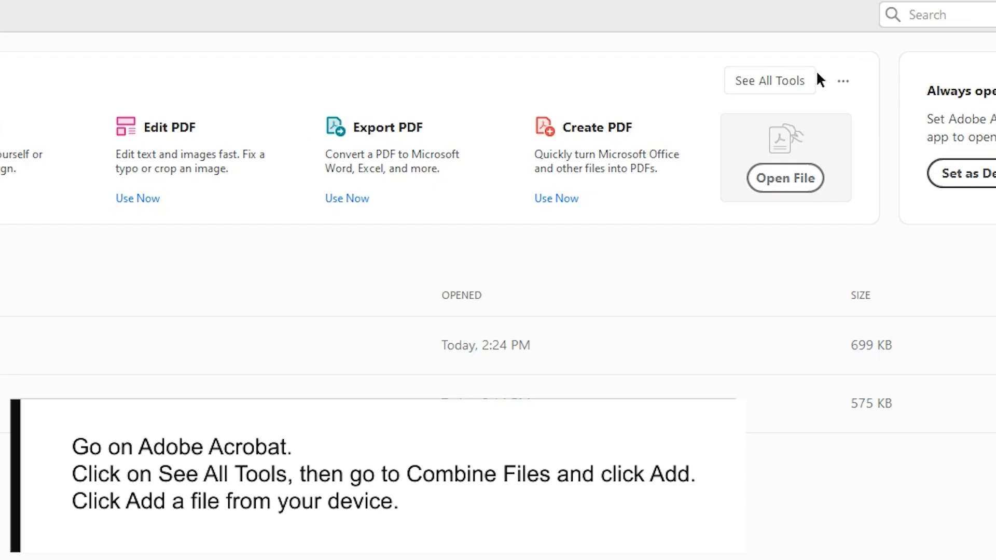
# Start the Combine Files tool from Acrobat's full tools list.
pyautogui.click(769, 81)
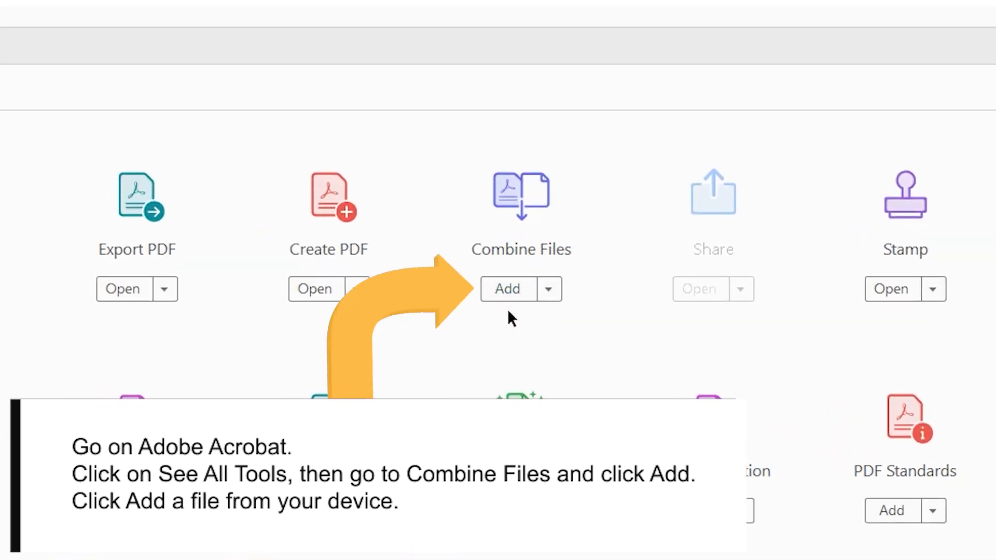
pyautogui.click(507, 289)
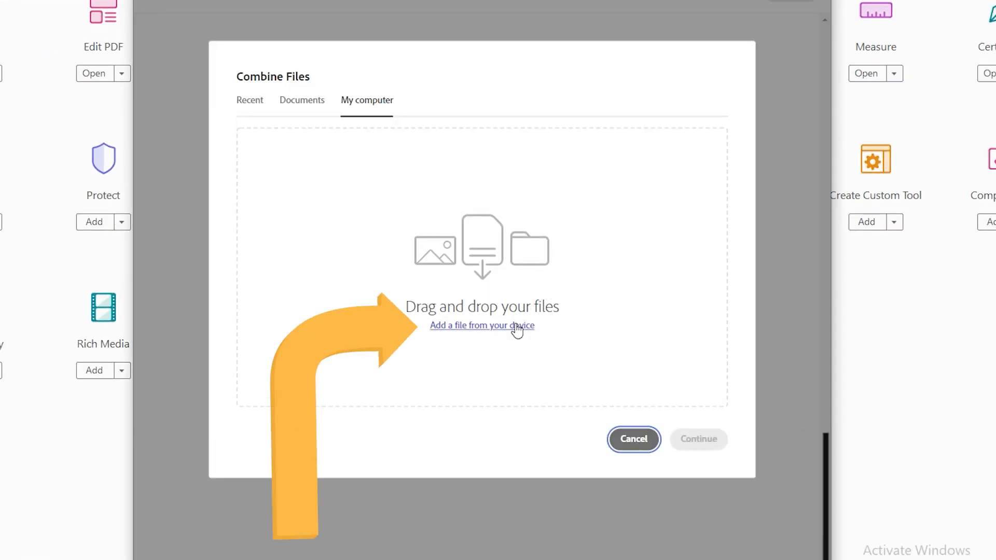
# Select and open the Test 1 and Test 2 PDFs for combining.
pyautogui.click(482, 325)
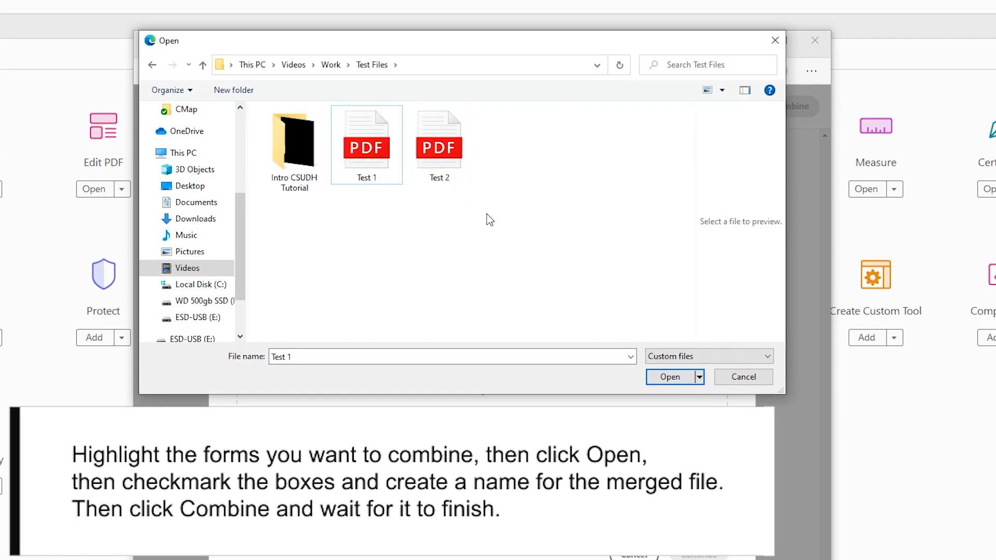
pyautogui.click(439, 138)
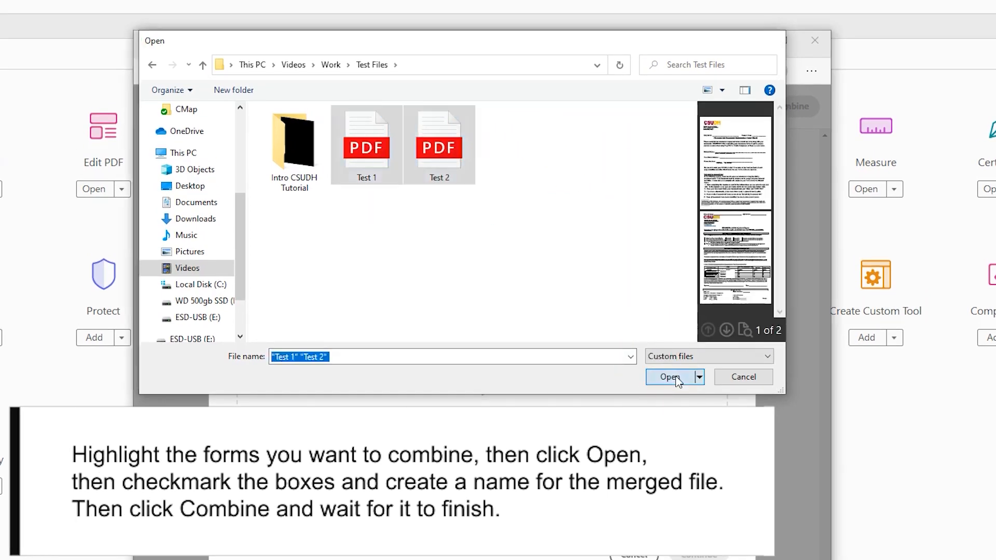
pyautogui.click(668, 377)
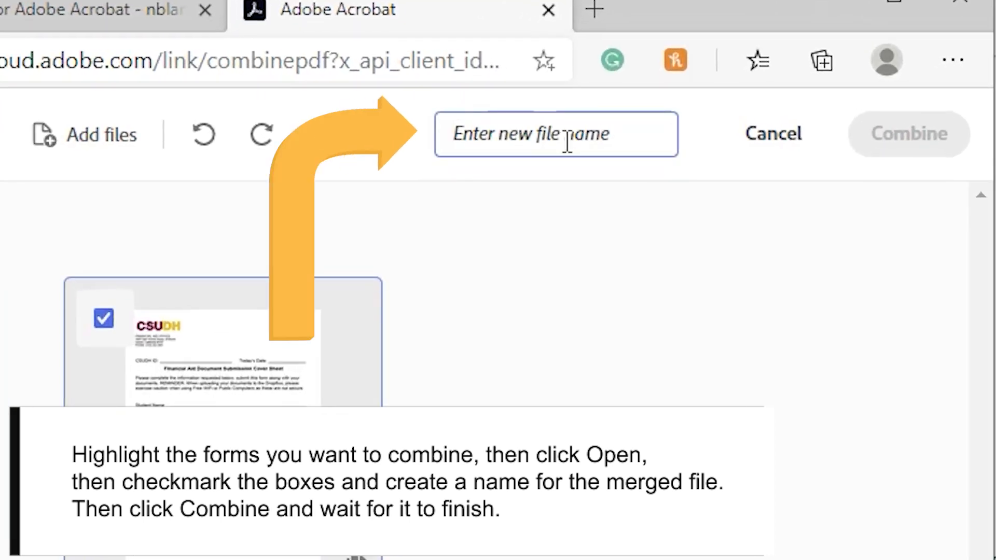
# Combine the forms into 'important' and download important.pdf from Recent.
pyautogui.write('important')
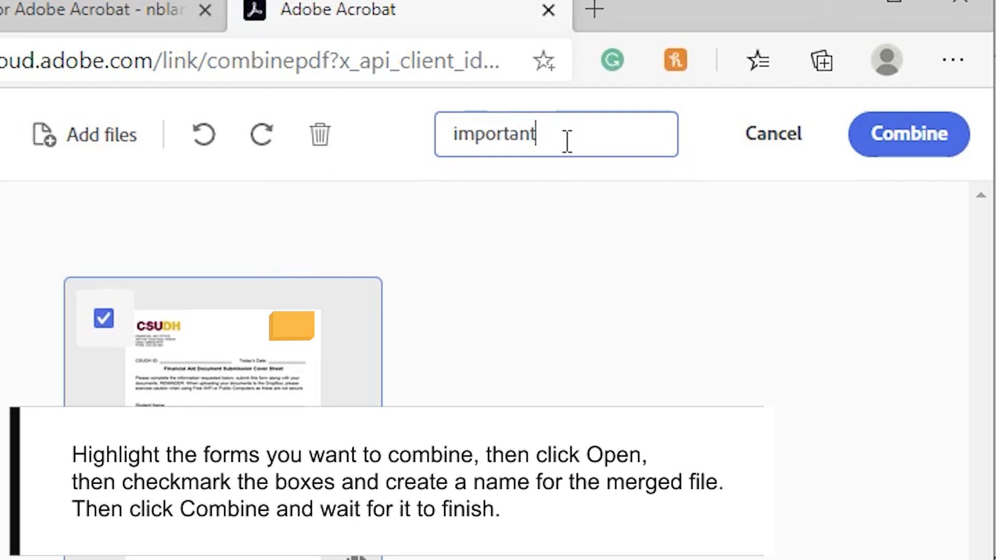
pyautogui.click(907, 134)
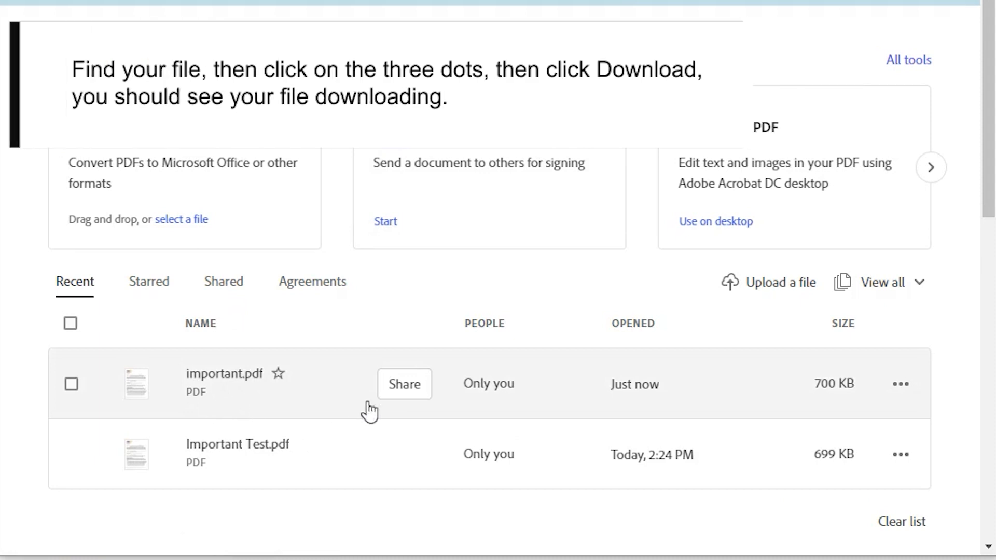
pyautogui.click(900, 384)
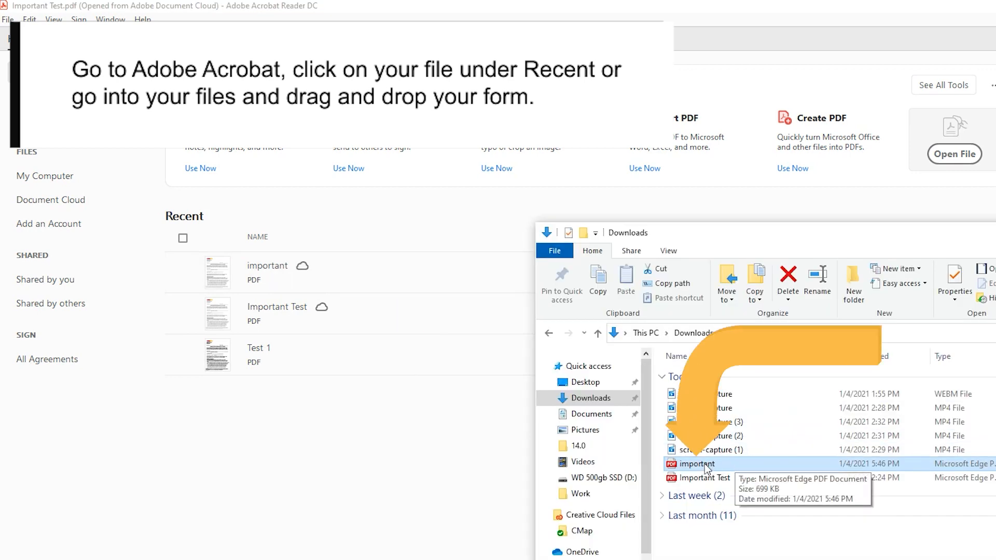
# Open 'important' from the Downloads folder in Acrobat Reader DC.
pyautogui.doubleClick(697, 464)
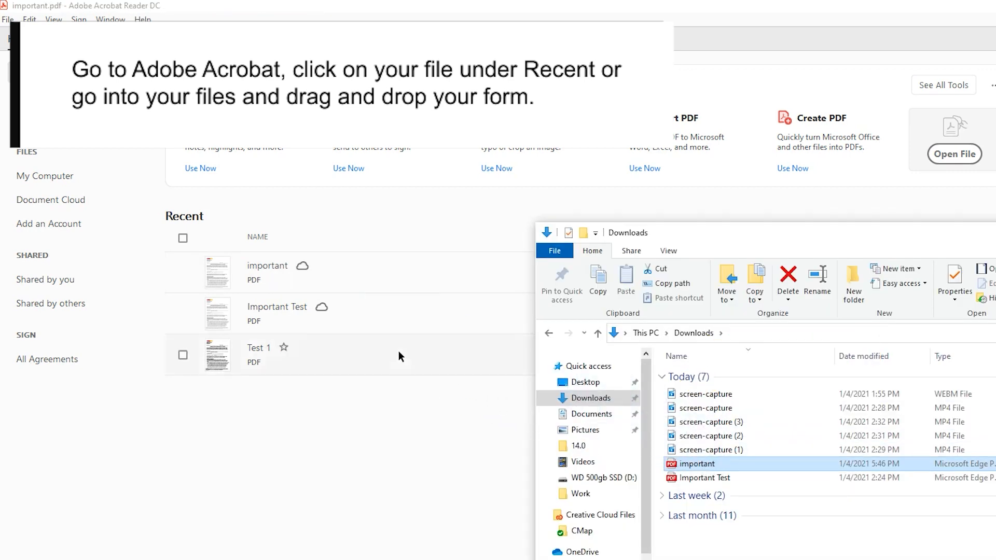
pyautogui.doubleClick(697, 464)
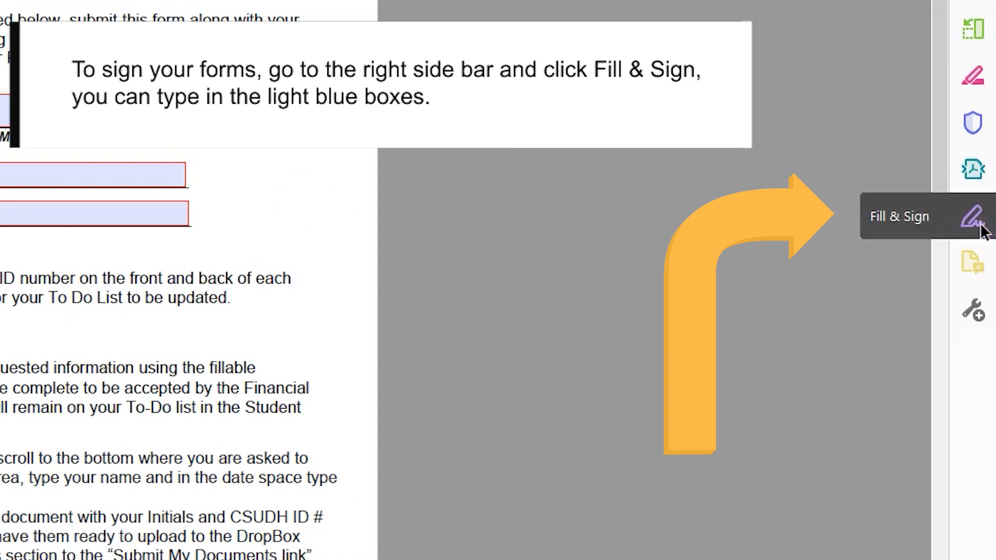
pyautogui.click(971, 216)
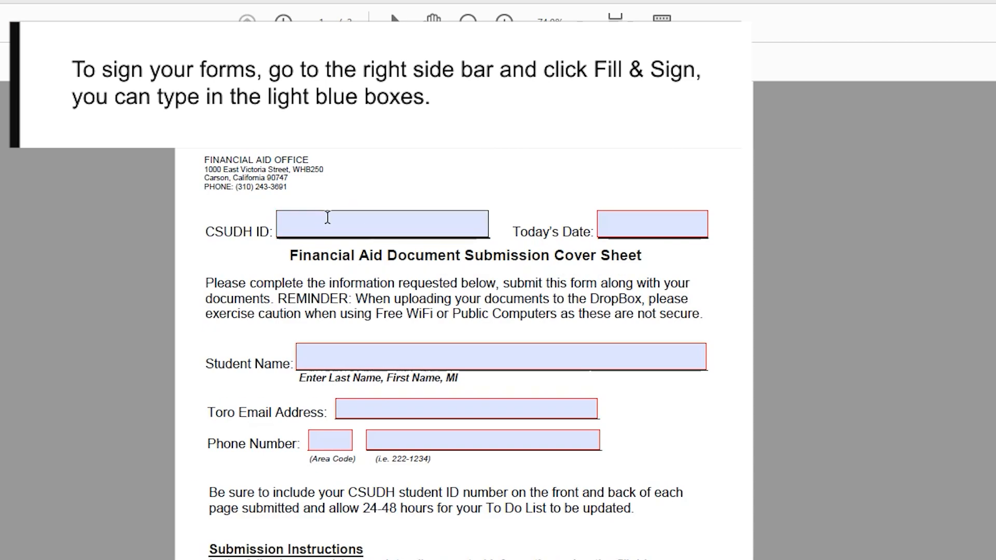
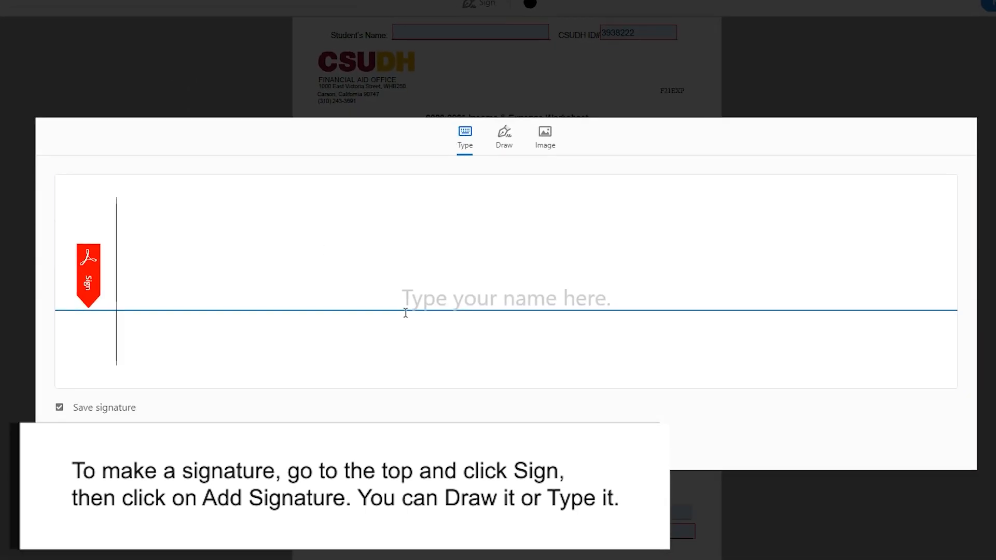
# Draw a signature on the Draw tab and apply it.
pyautogui.click(503, 136)
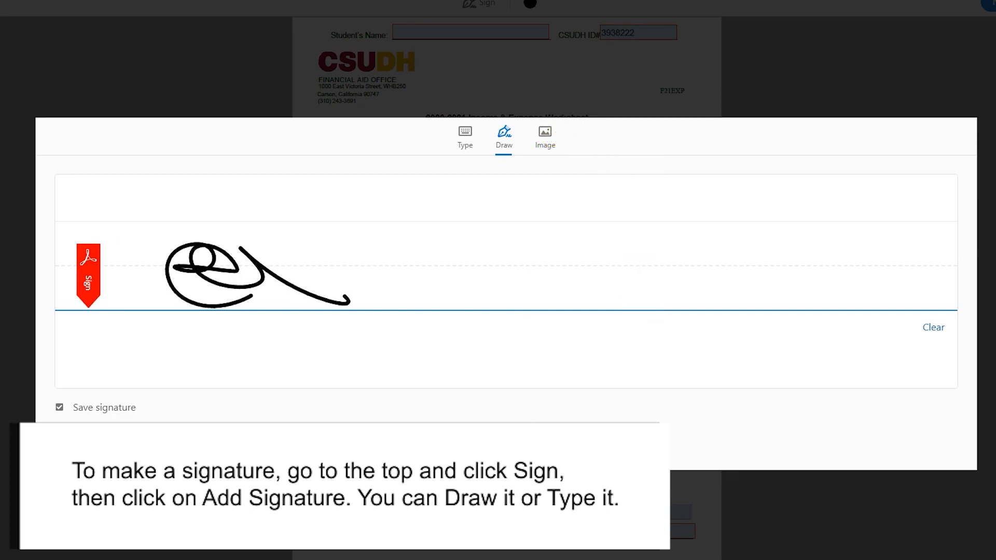
pyautogui.click(465, 136)
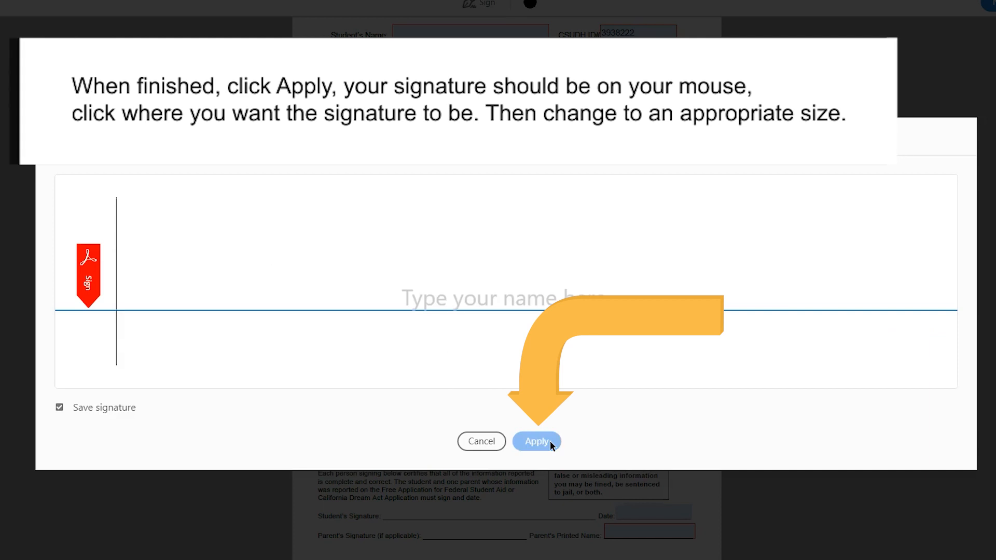
pyautogui.click(536, 441)
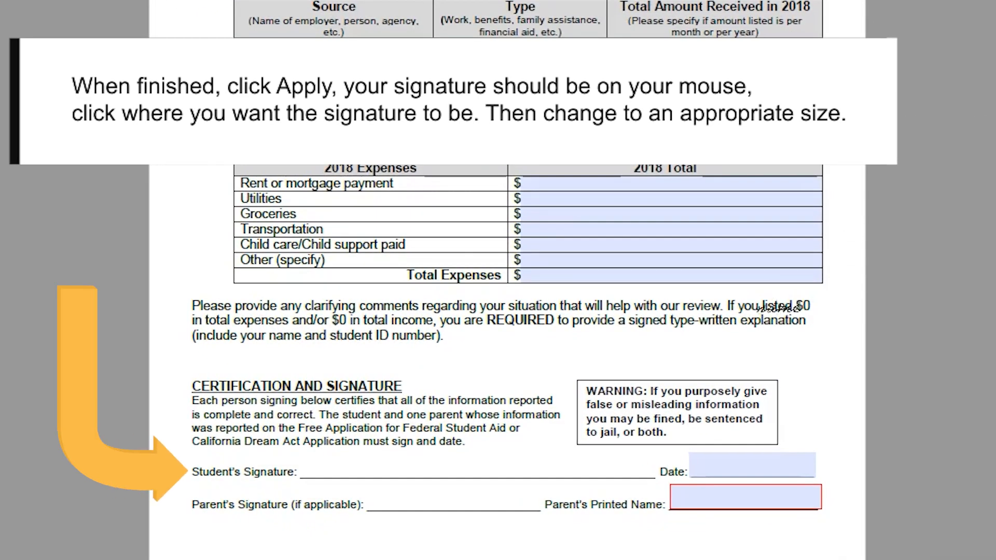
# Place the drawn signature on the worksheet's Student's Signature line.
pyautogui.click(362, 469)
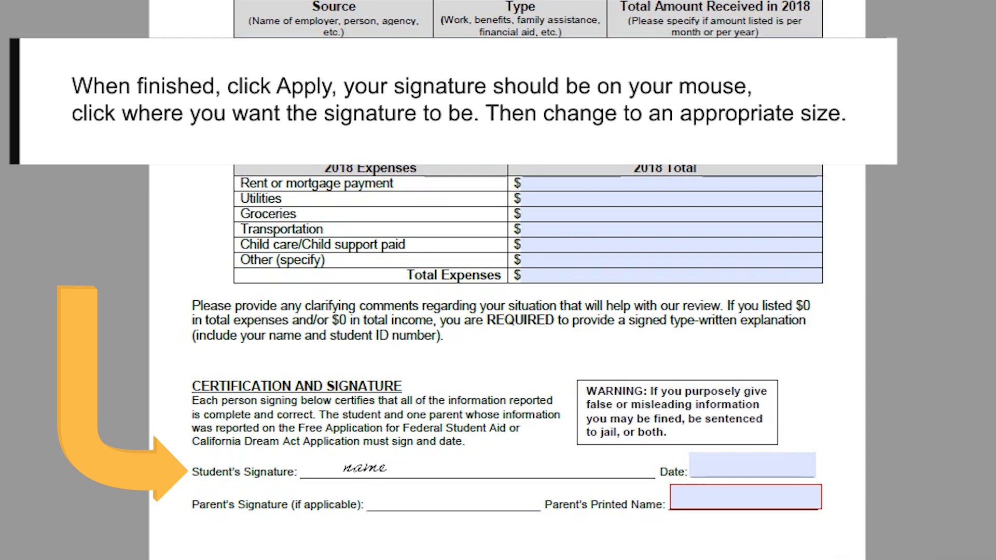
pyautogui.click(368, 472)
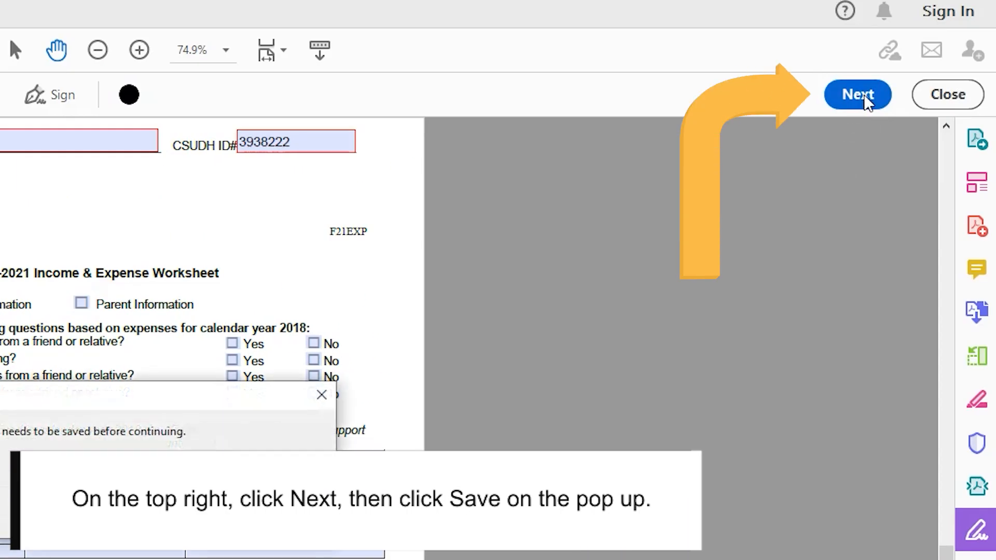
# Finish signing with Next and accept the prompt to save the document.
pyautogui.click(857, 94)
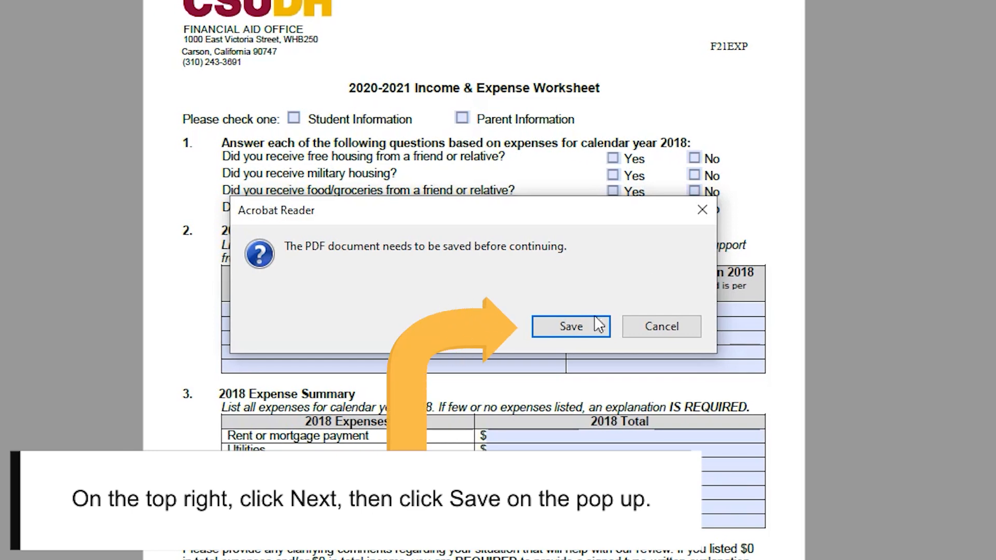
pyautogui.click(569, 326)
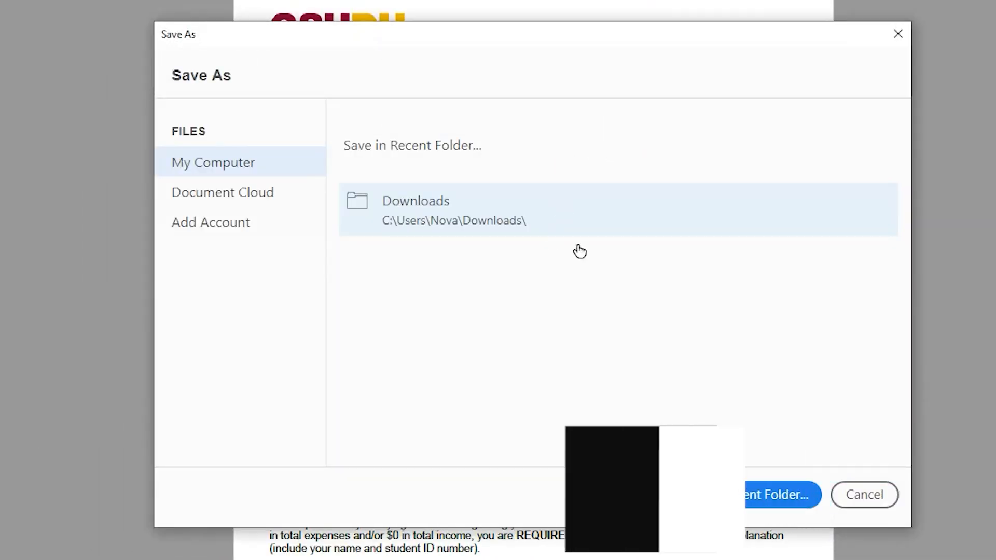